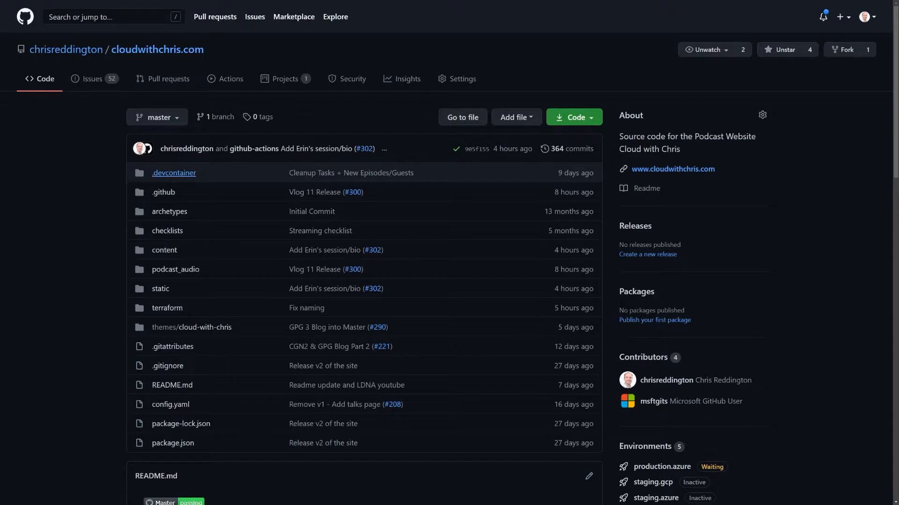
Step: Open the .devcontainer folder from the repository's file list
click(174, 172)
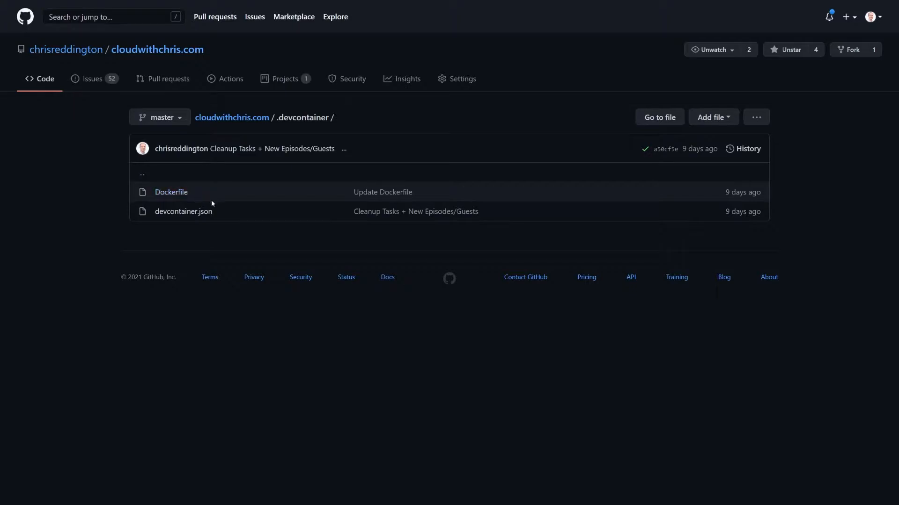
mouse_move(183, 212)
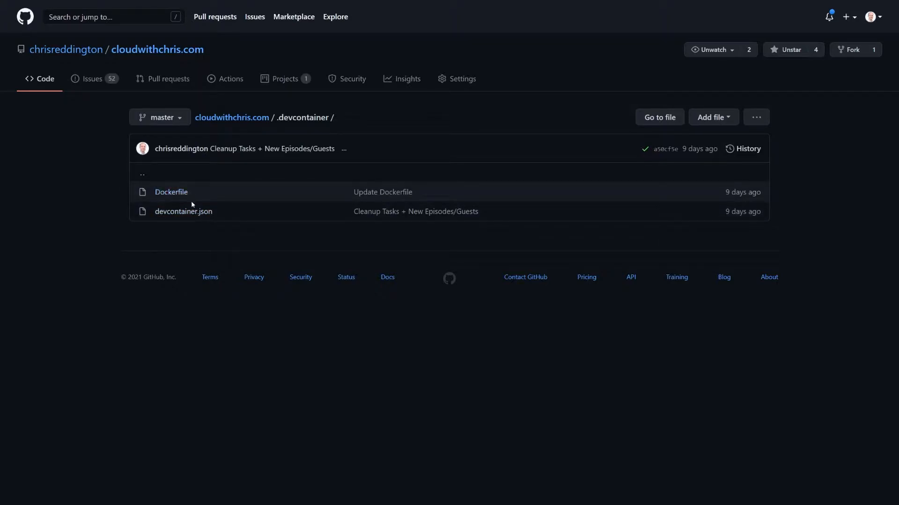
Step: Read the Dockerfile, highlighting the VARIANT/VERSION arguments and optional npm install lines
click(170, 192)
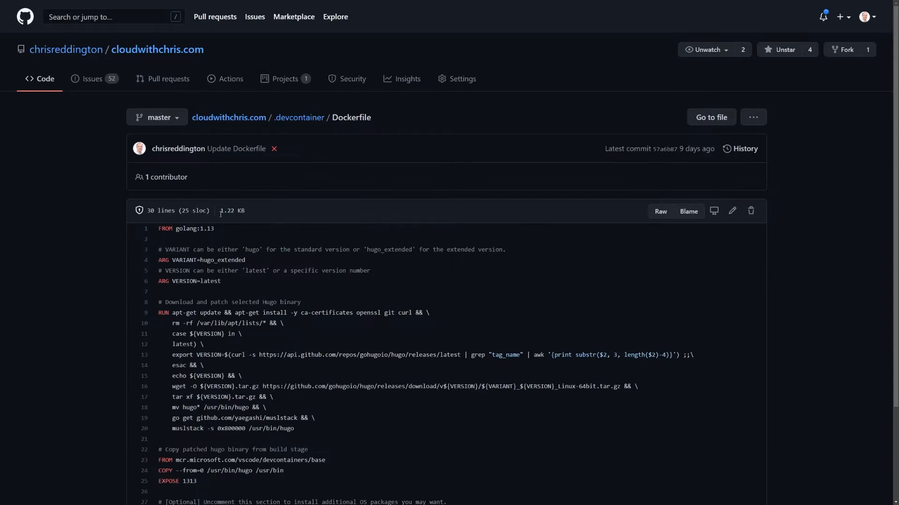
scroll(down, 3)
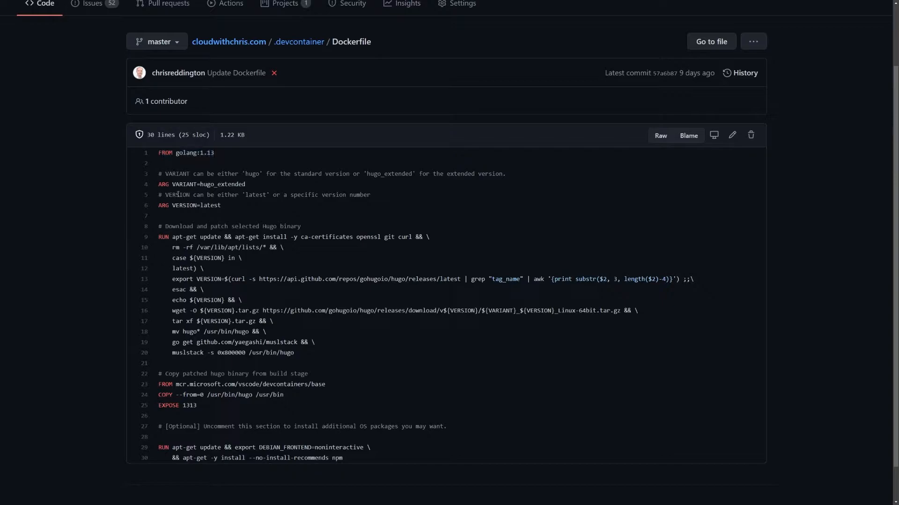
drag(159, 185, 221, 205)
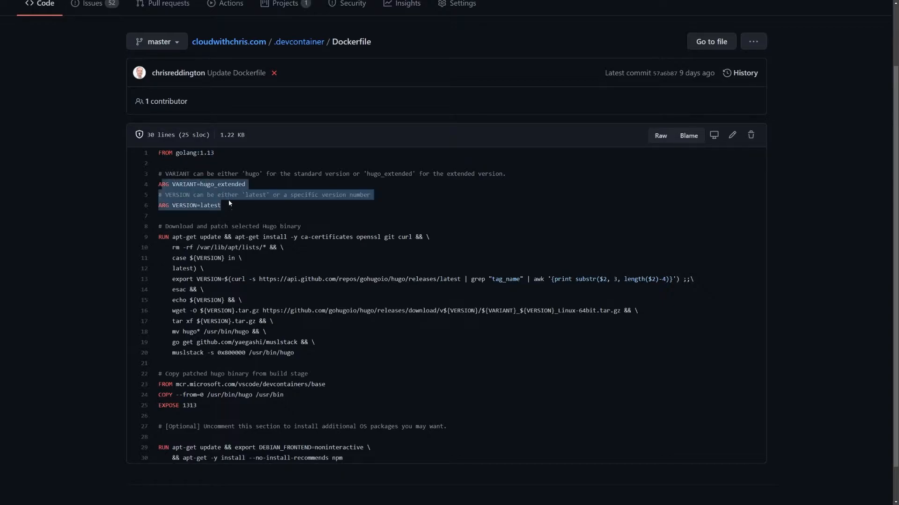
click(220, 205)
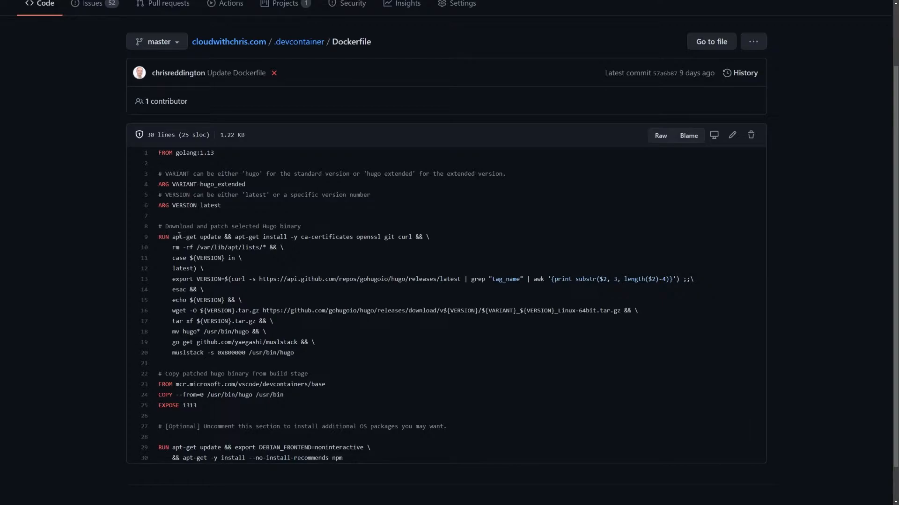
mouse_move(306, 356)
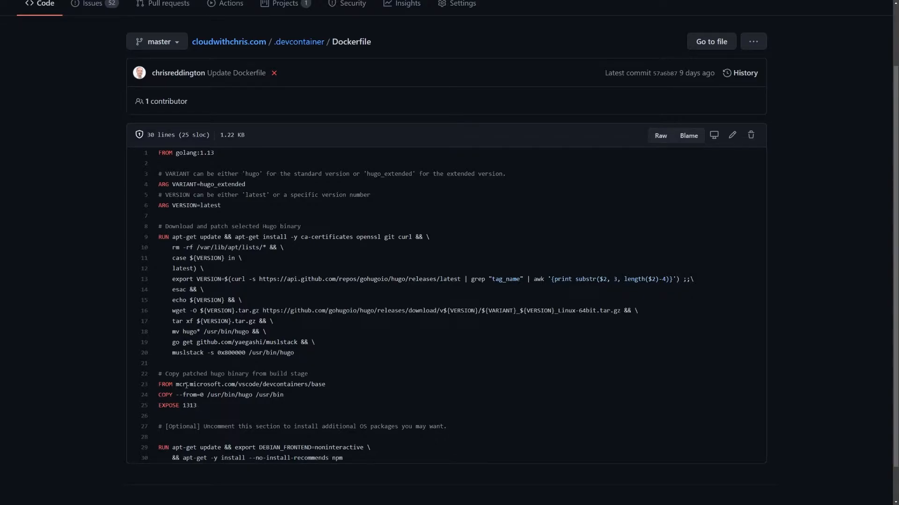
mouse_move(329, 390)
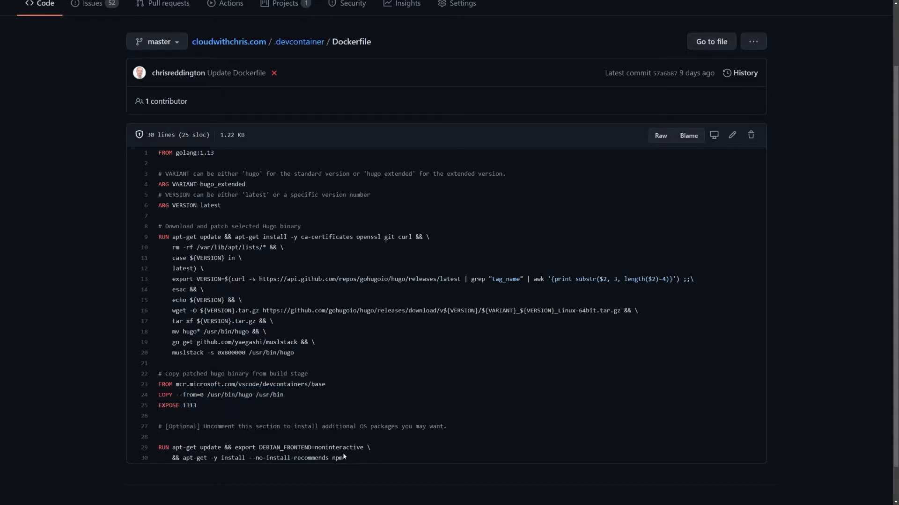
drag(243, 448, 343, 457)
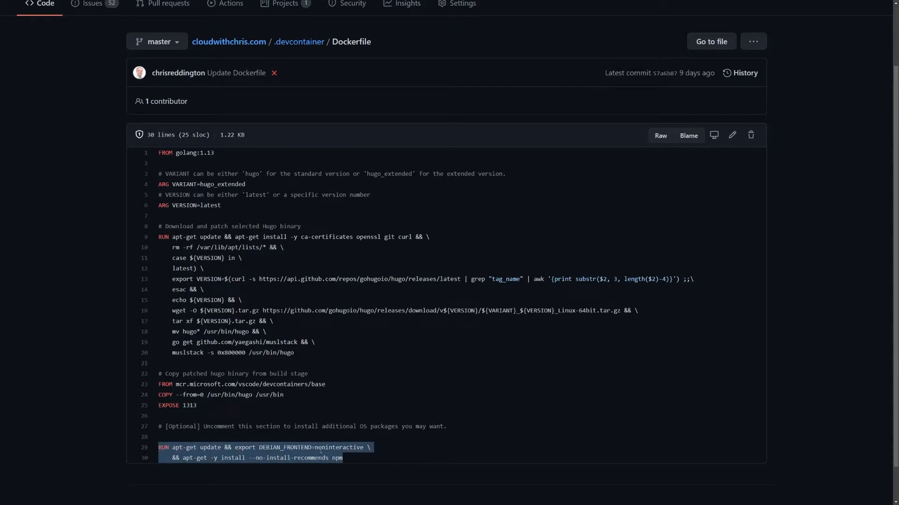
click(401, 438)
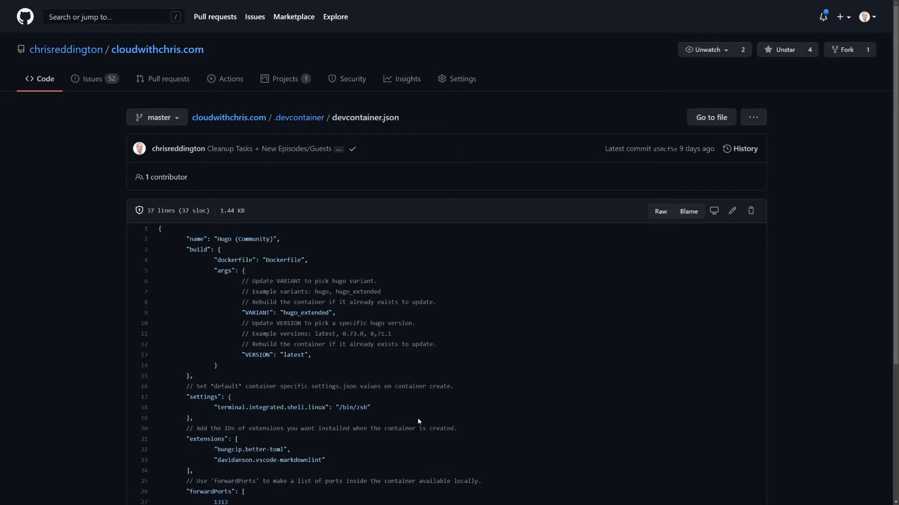
Step: Review devcontainer.json's VERSION argument and postCreateCommand, then return to the .devcontainer folder
scroll(down, 3)
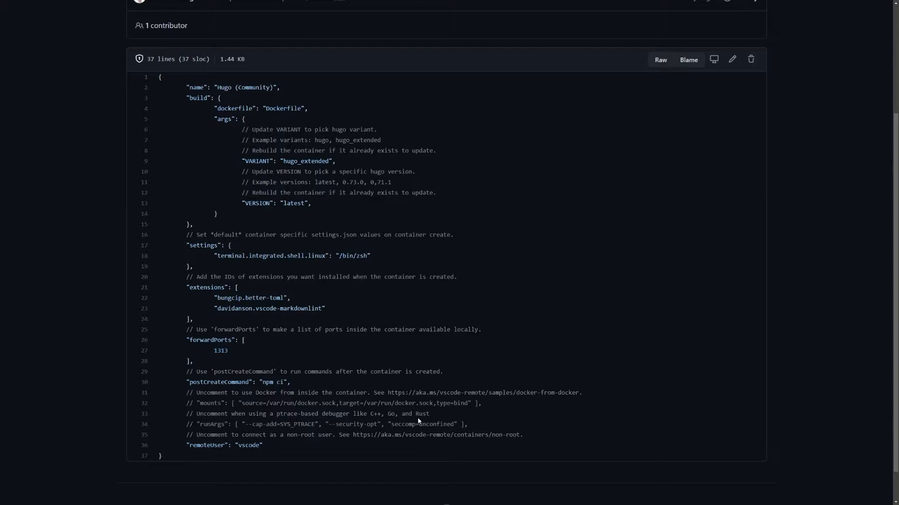
triple_click(286, 161)
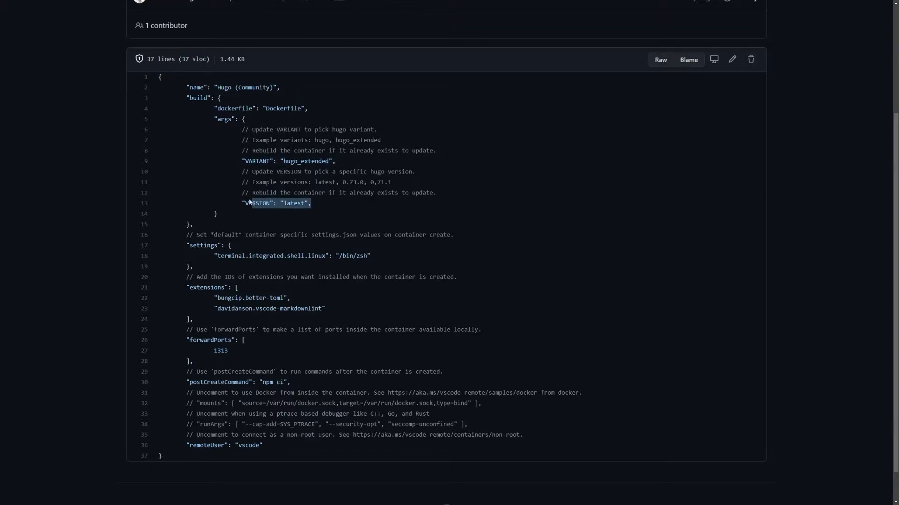
click(381, 257)
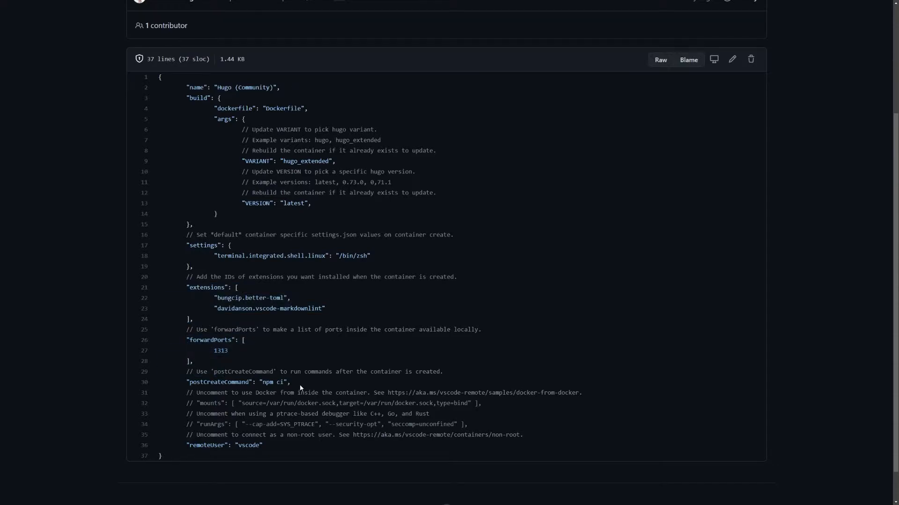
triple_click(238, 382)
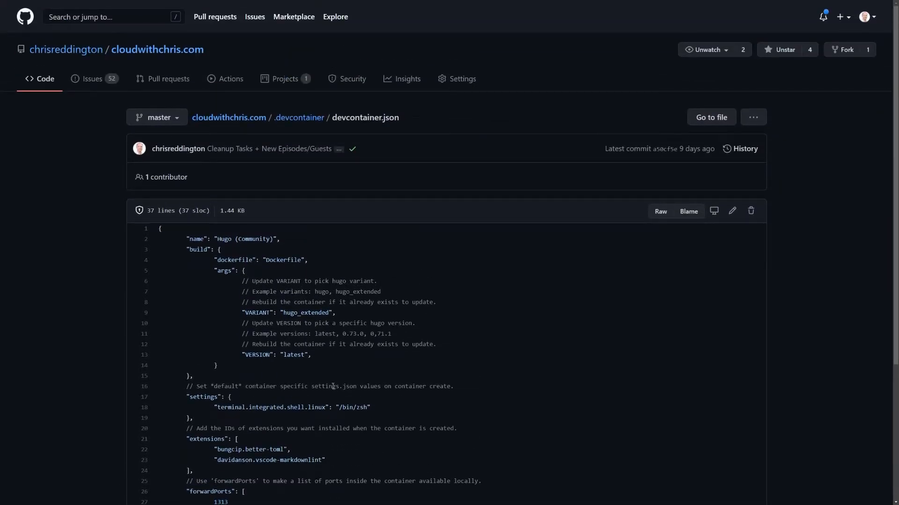
click(298, 118)
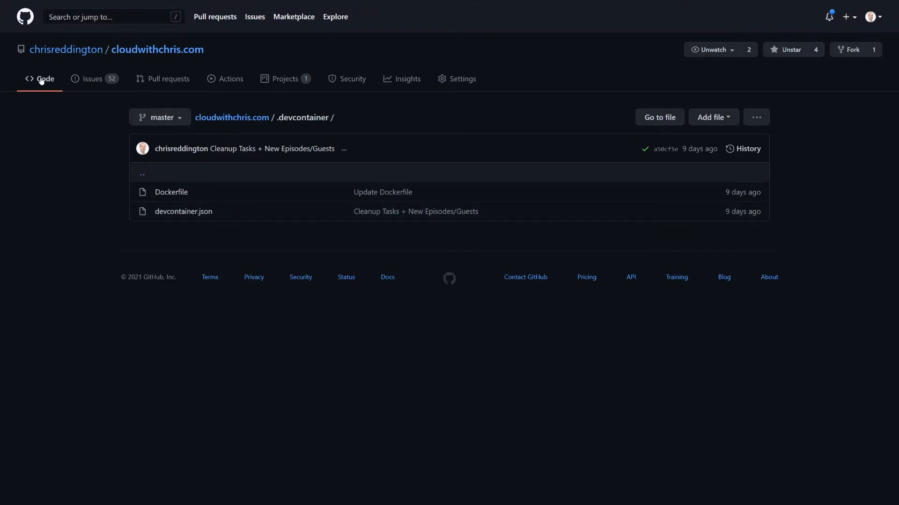
Step: Return to the repository's file list and look over its existing codespaces
click(231, 118)
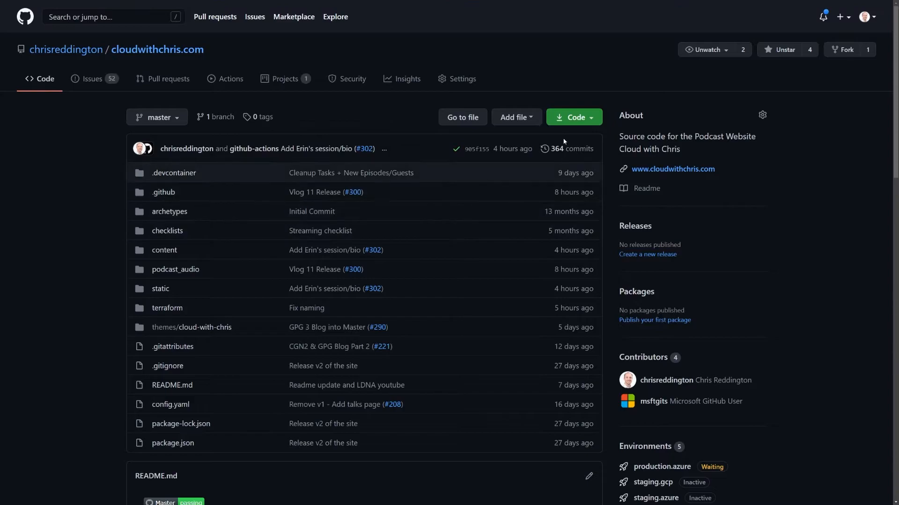
click(573, 117)
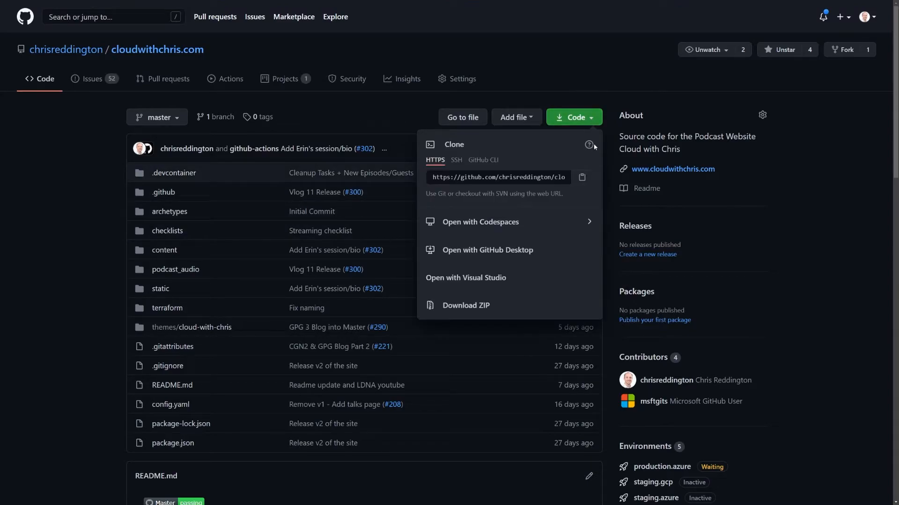
mouse_move(590, 141)
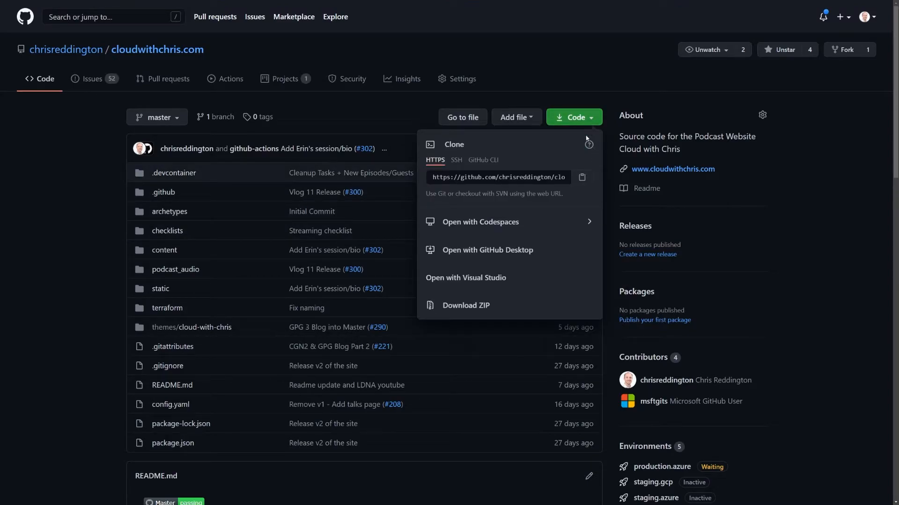
mouse_move(575, 249)
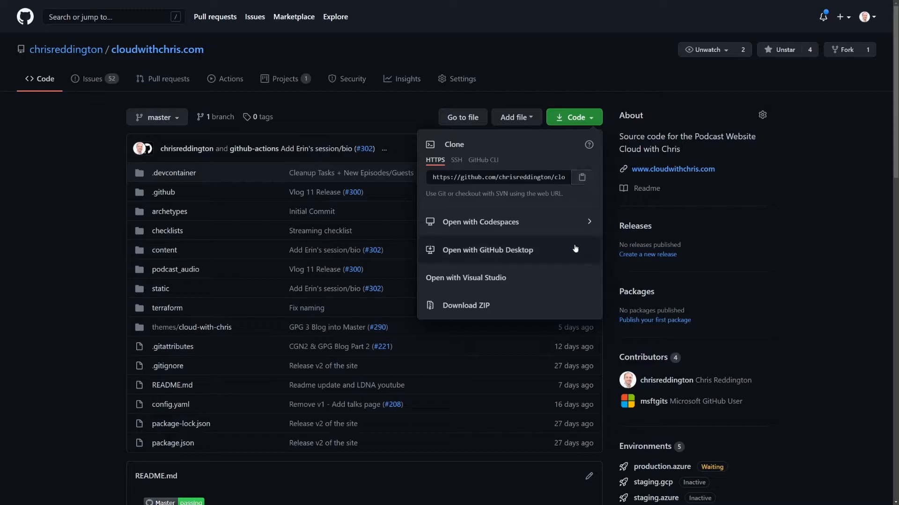
mouse_move(591, 225)
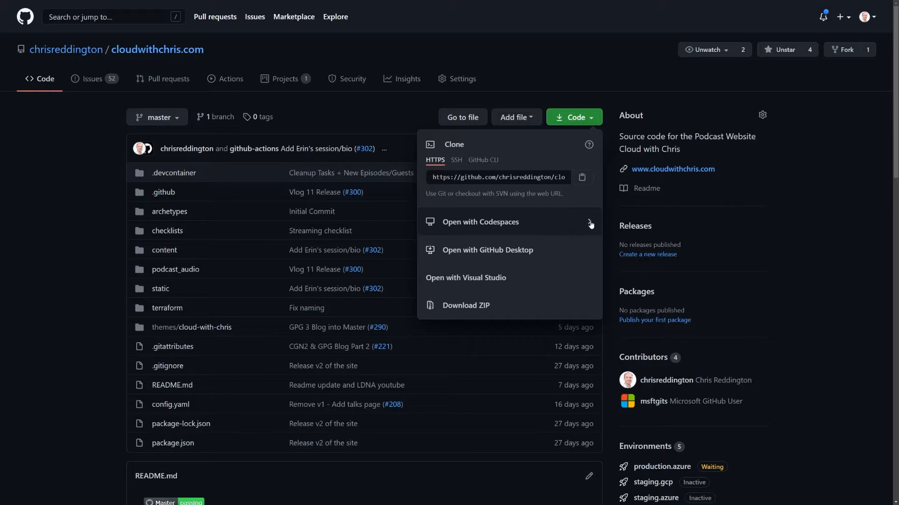
click(480, 222)
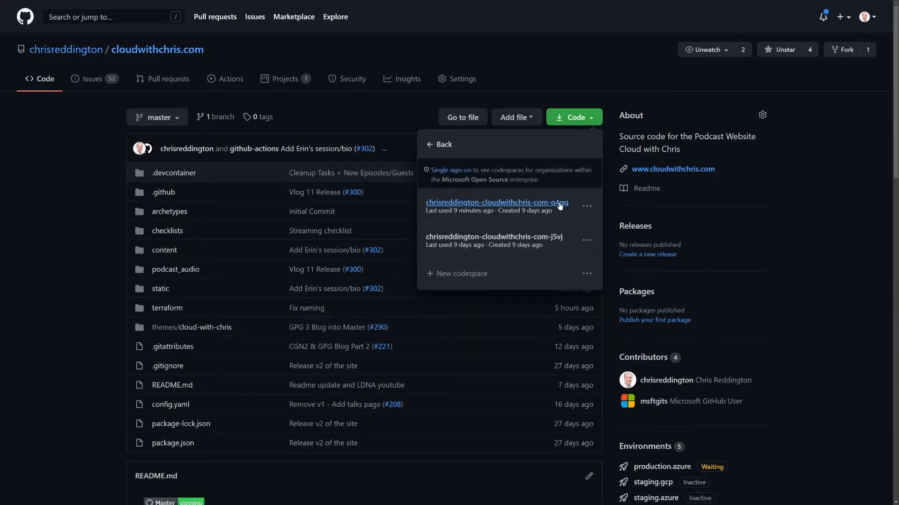
click(496, 203)
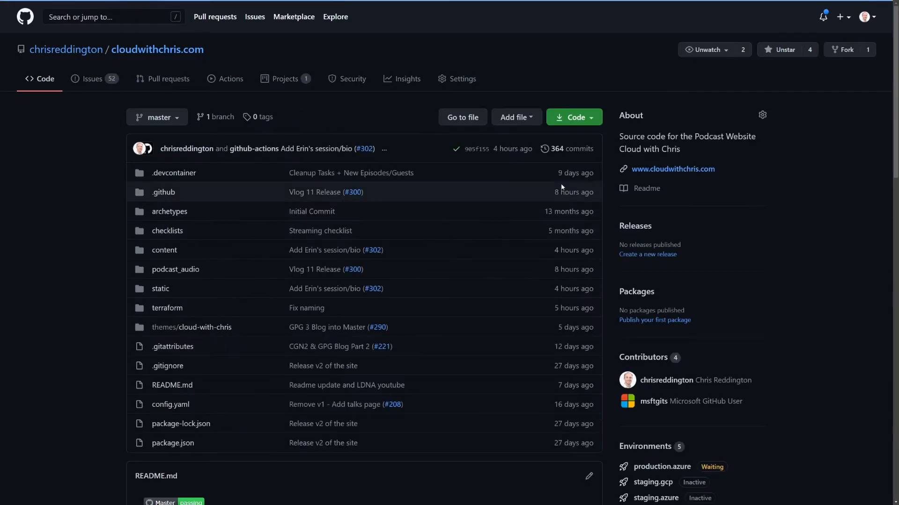
Step: Start a new codespace for the cloudwithchris.com repository
click(573, 117)
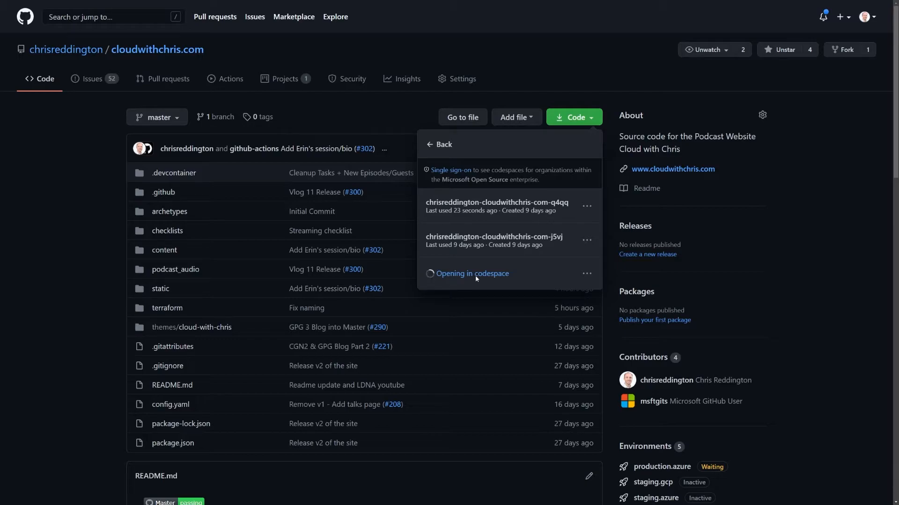
click(472, 274)
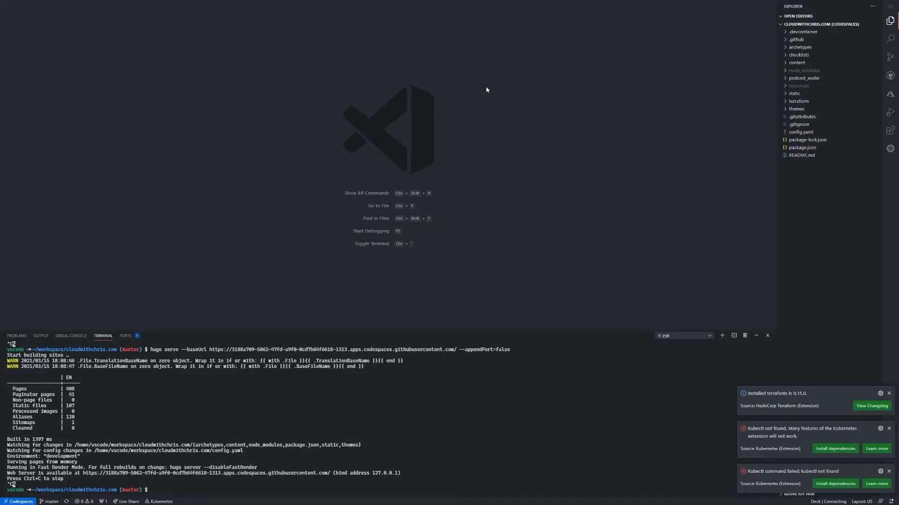
mouse_move(770, 373)
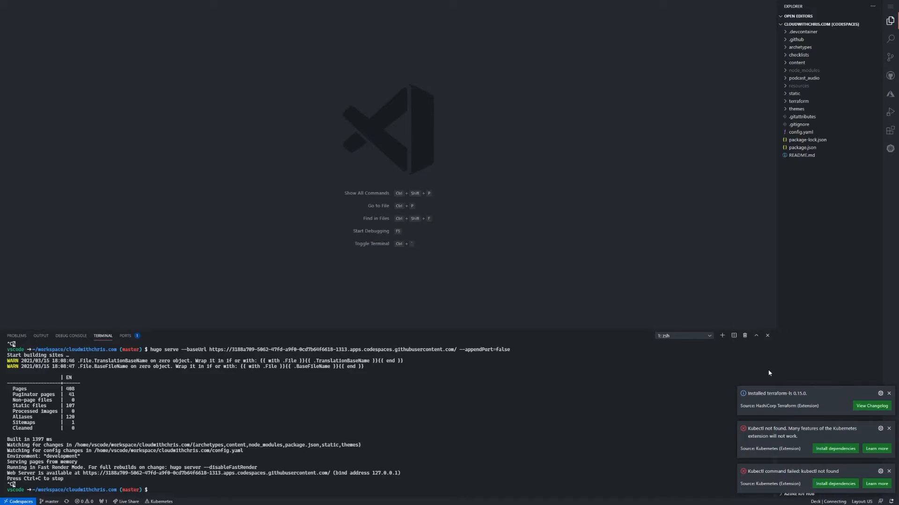
mouse_move(867, 10)
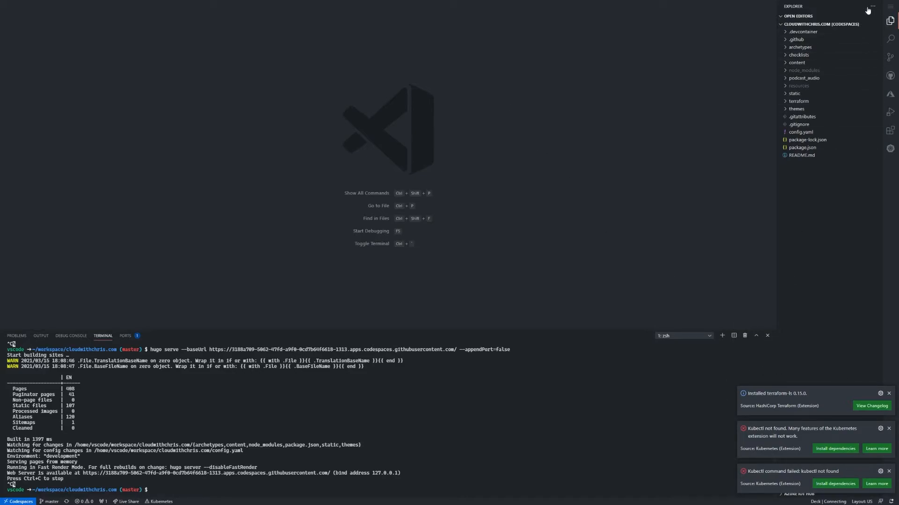
mouse_move(887, 199)
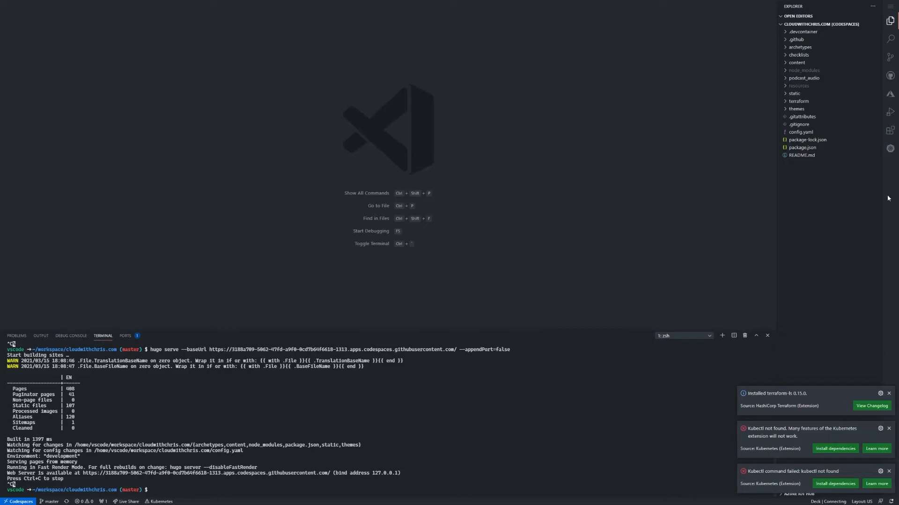
mouse_move(760, 298)
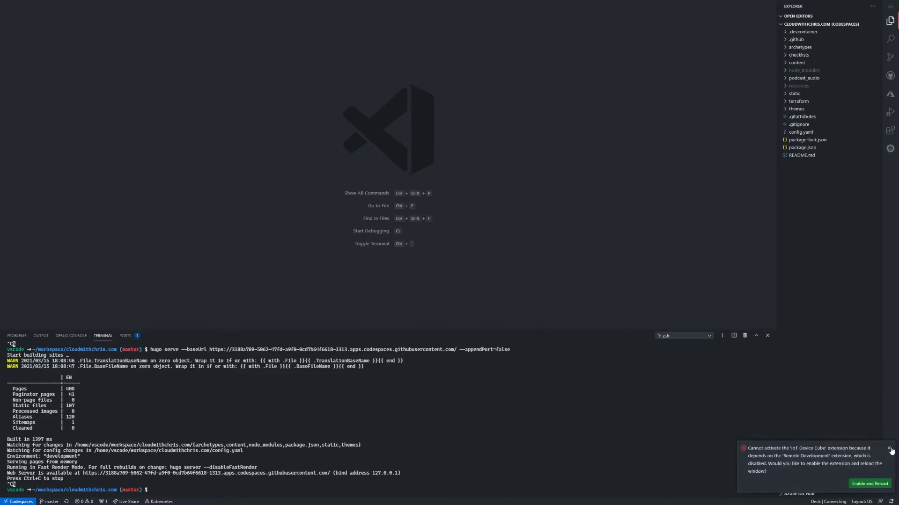
Step: Dismiss the extension warning notification in the codespace editor
click(890, 448)
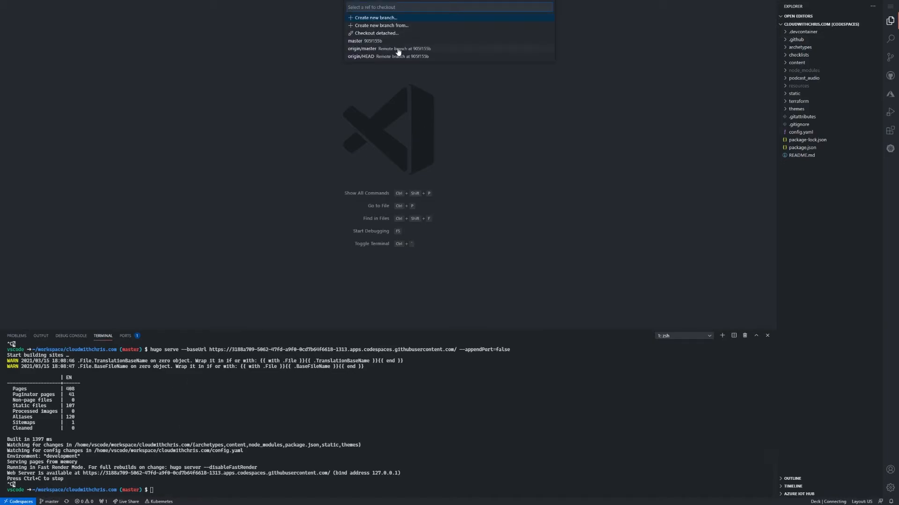
mouse_move(422, 101)
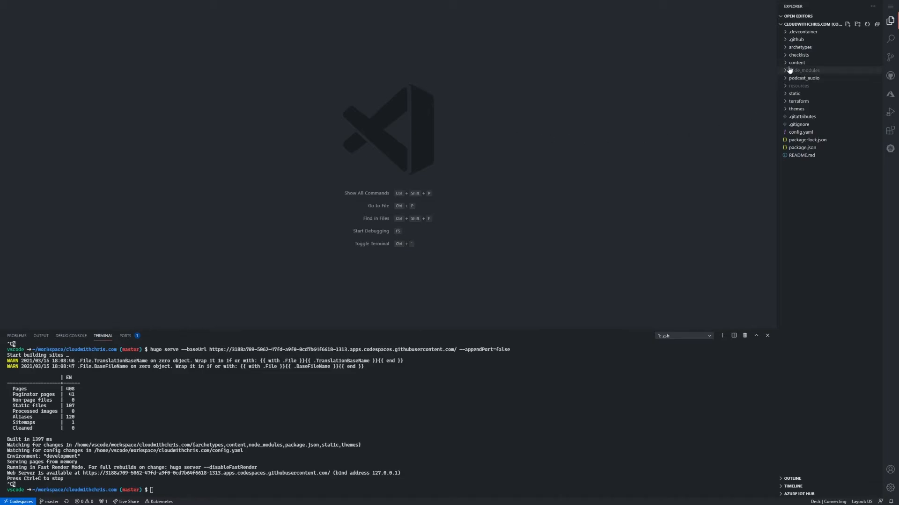
Step: Expand content/blog in Explorer and recall the hugo serve command in the terminal
click(796, 62)
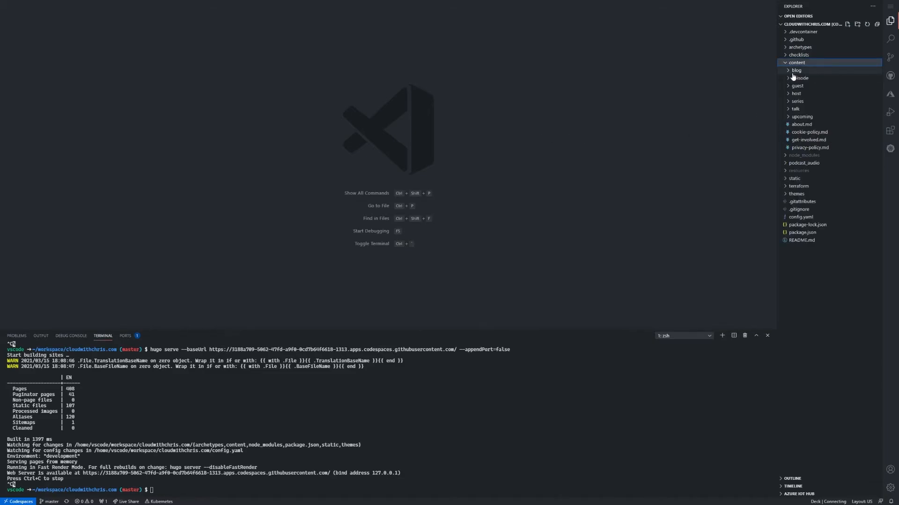
click(796, 70)
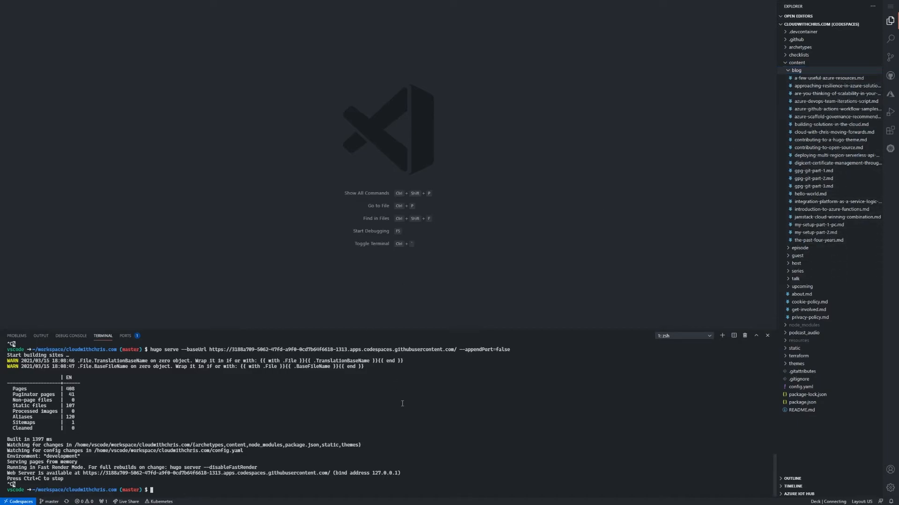
mouse_move(401, 395)
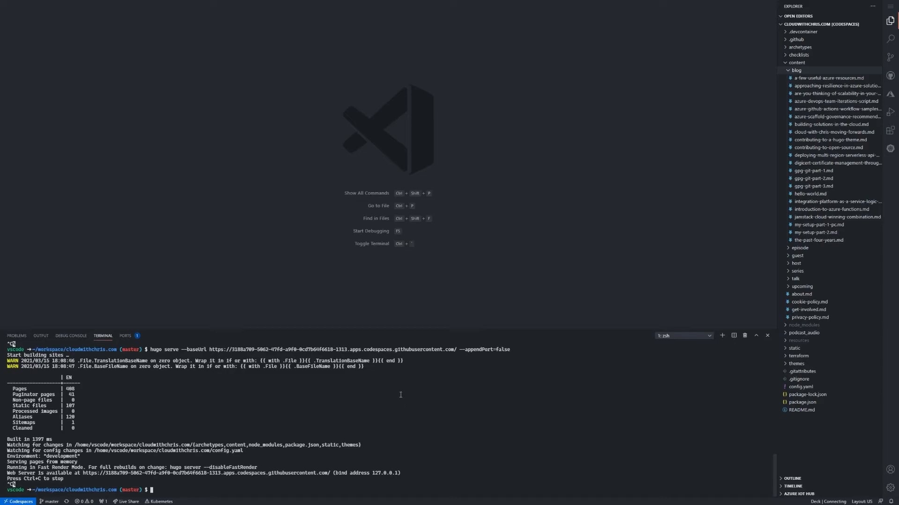
key(Up)
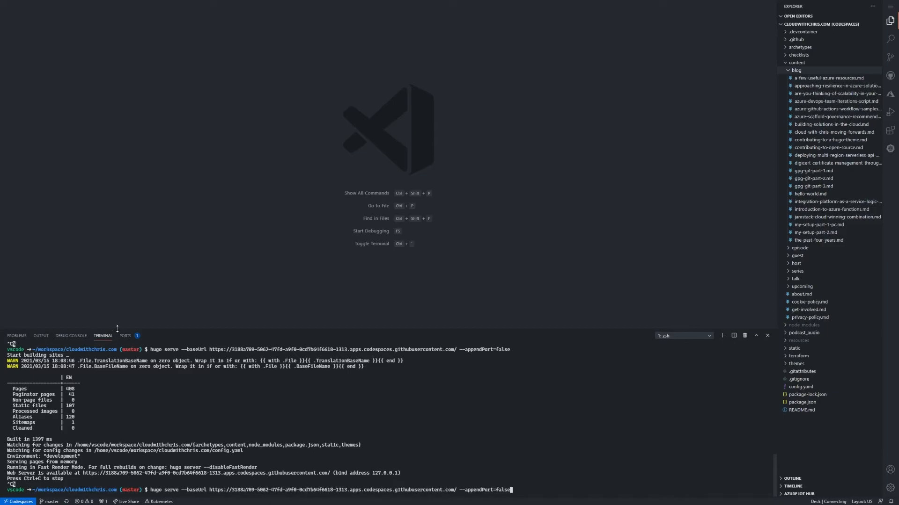
Step: Run hugo serve in the terminal so the site is served on port 1313
click(125, 336)
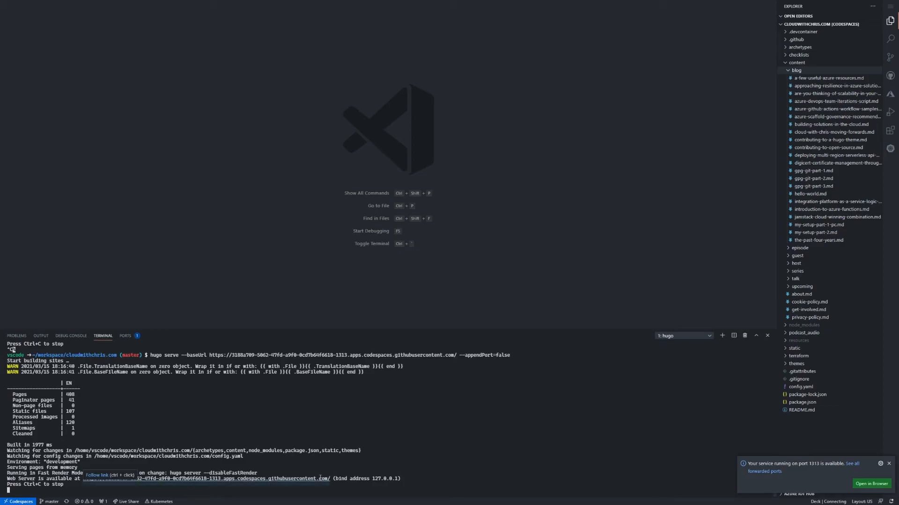
mouse_move(320, 480)
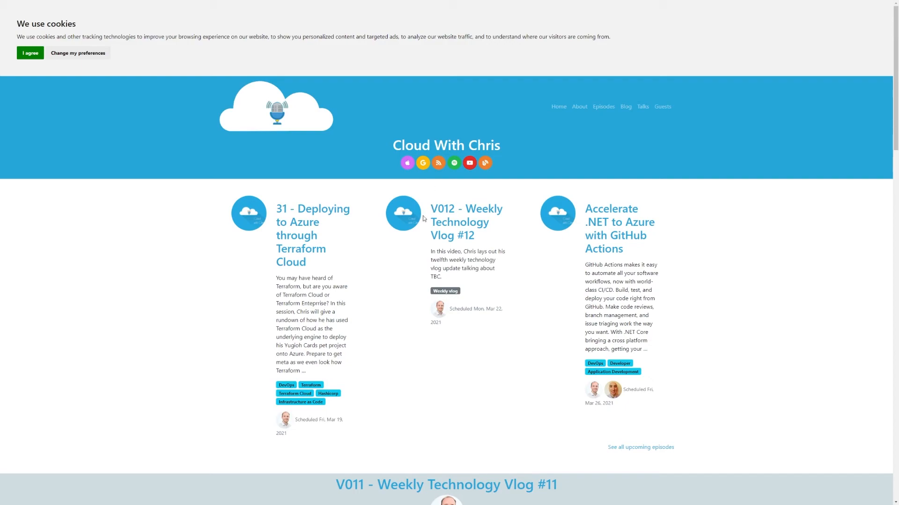
mouse_move(495, 362)
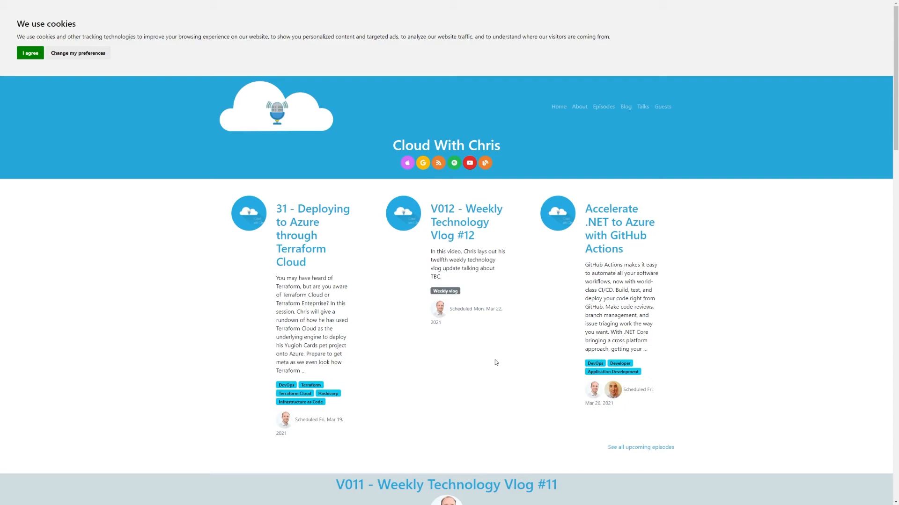
mouse_move(493, 356)
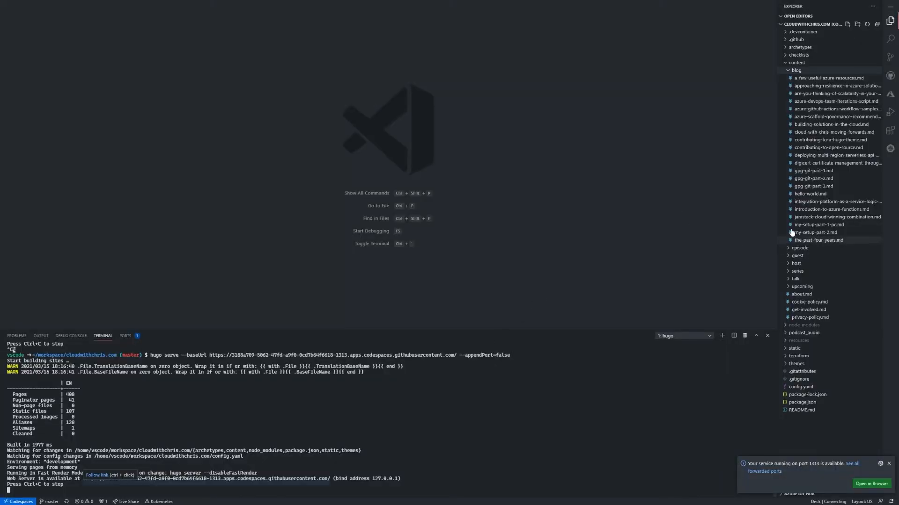
Step: Set the config.yaml title to 'Cloud With Chris in Codespaces' and return to the site preview
click(796, 70)
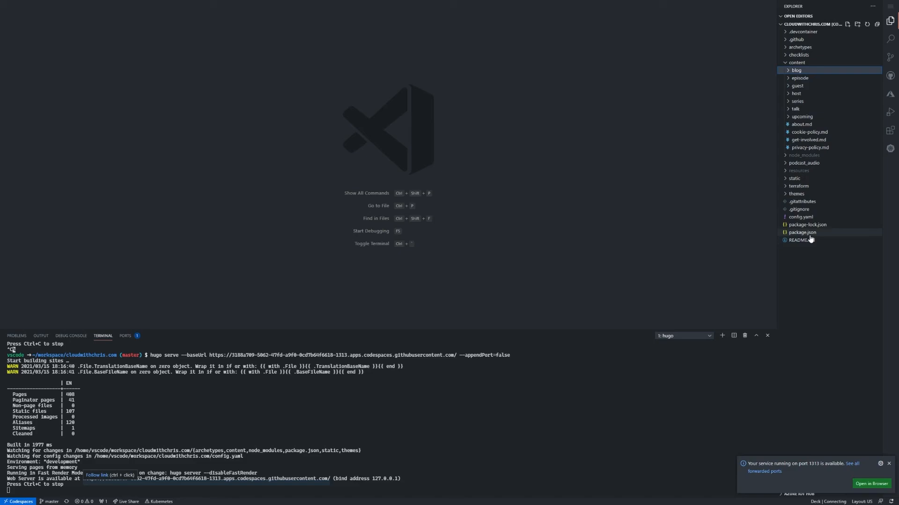
mouse_move(808, 196)
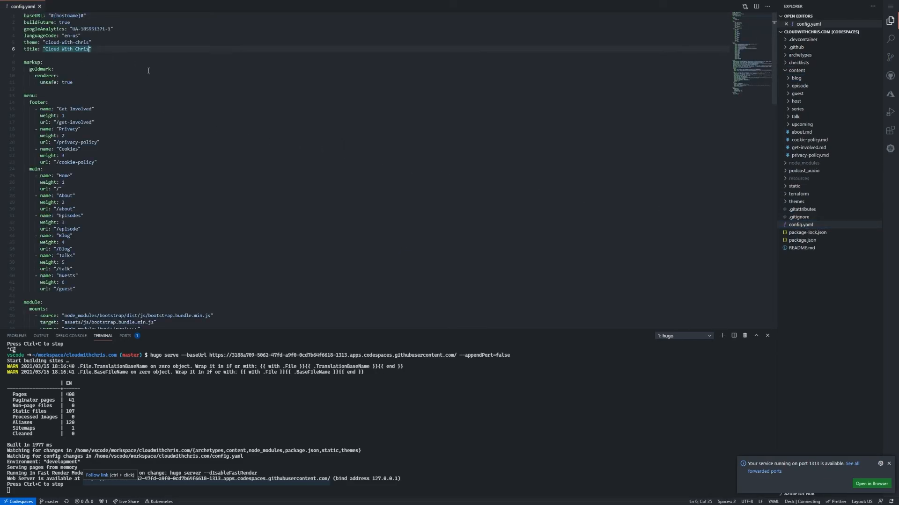
text(in Codespaces)
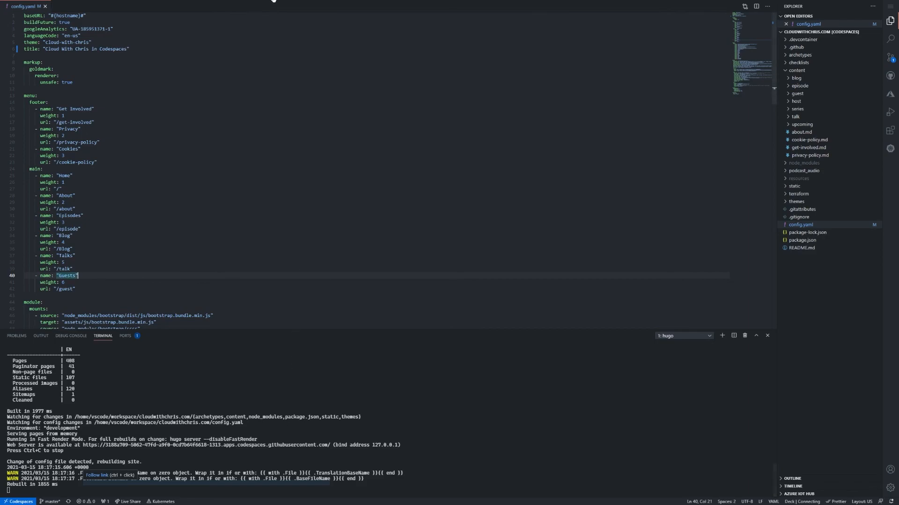
click(127, 6)
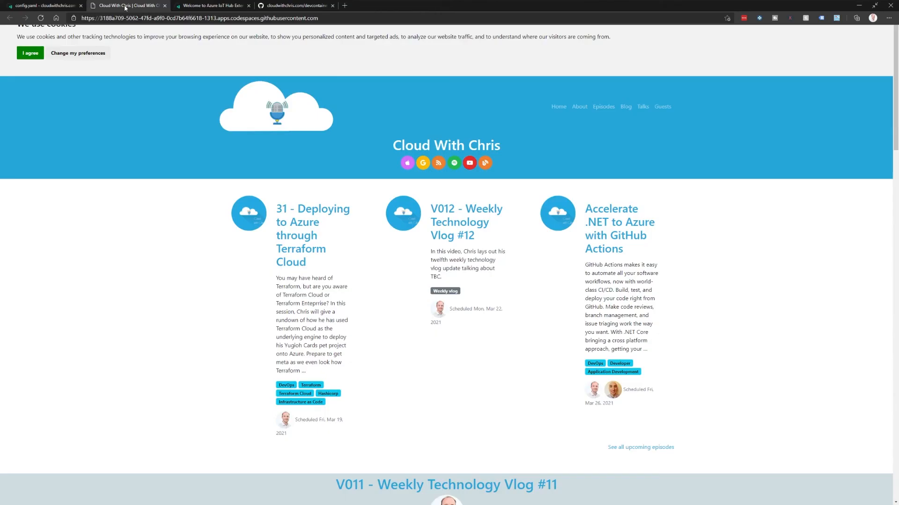